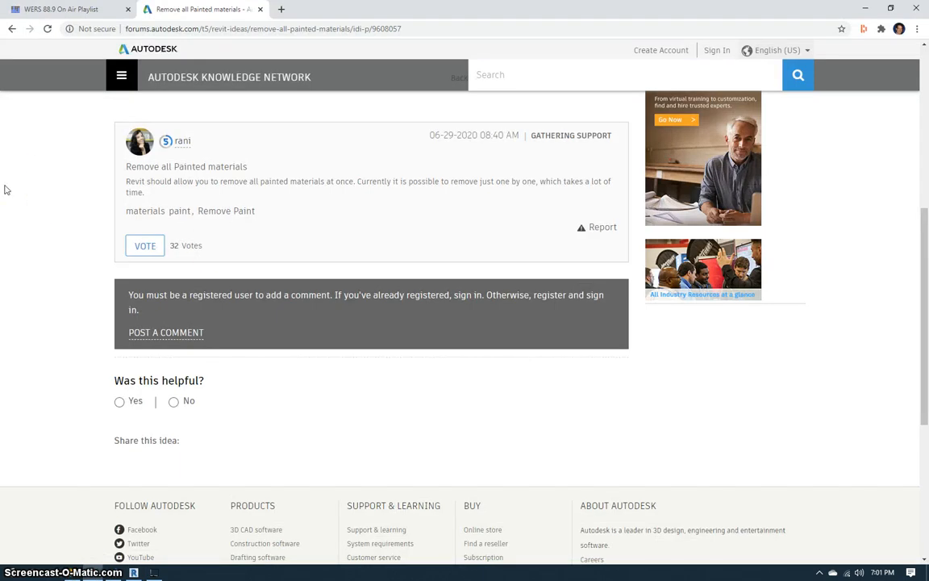
Highlight the forum request to remove all painted materials, then show Revit's add-in tools list.
{"action": "left_click_drag", "start_coordinate": [126, 180], "coordinate": [339, 181]}
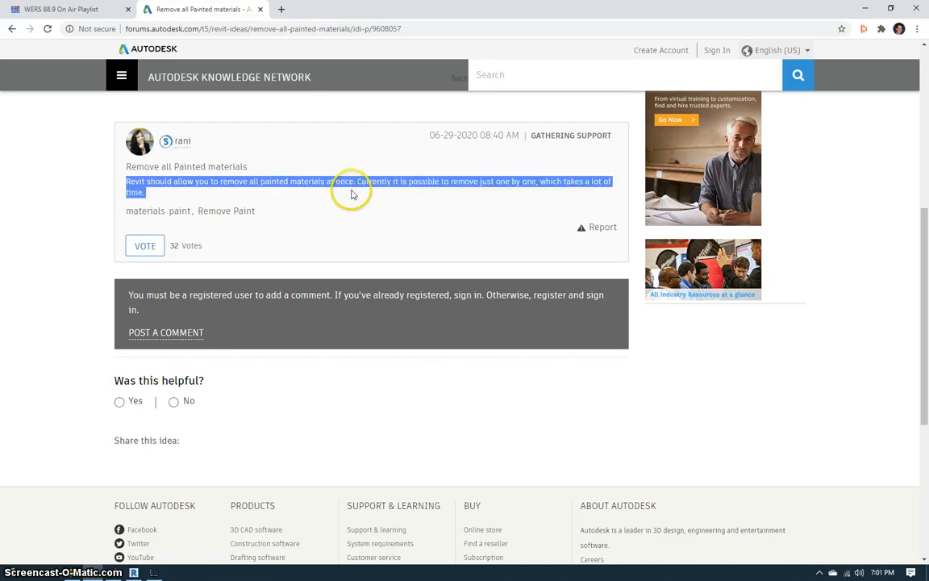
{"action": "mouse_move", "coordinate": [8, 248]}
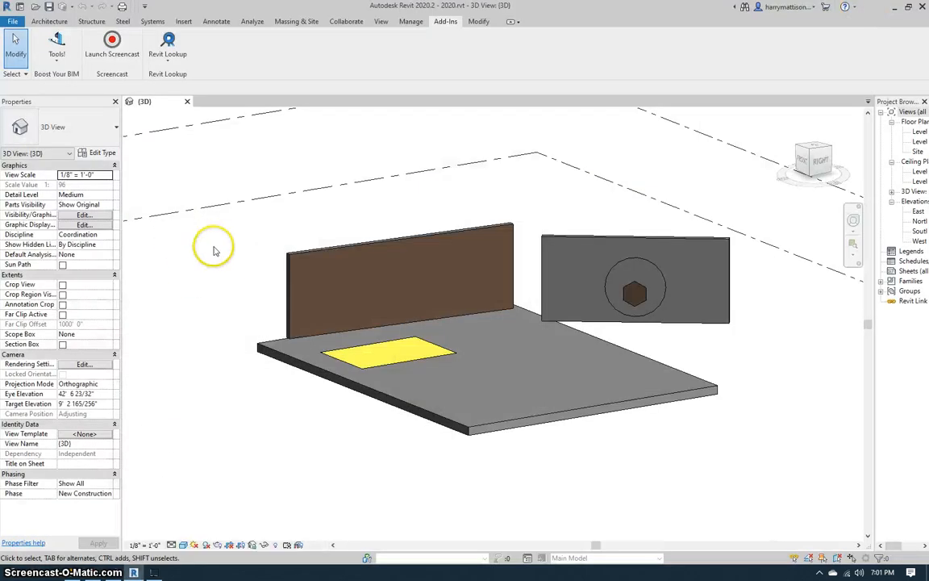
{"action": "left_click", "coordinate": [57, 45]}
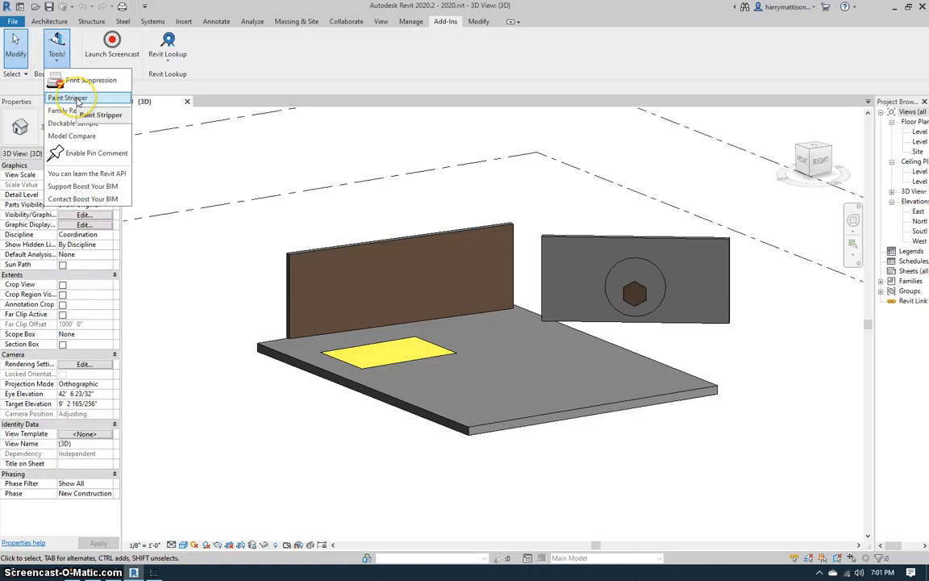
Run Paint Stripper on the Parking Stripe material to remove the yellow floor patch.
{"action": "left_click", "coordinate": [83, 97]}
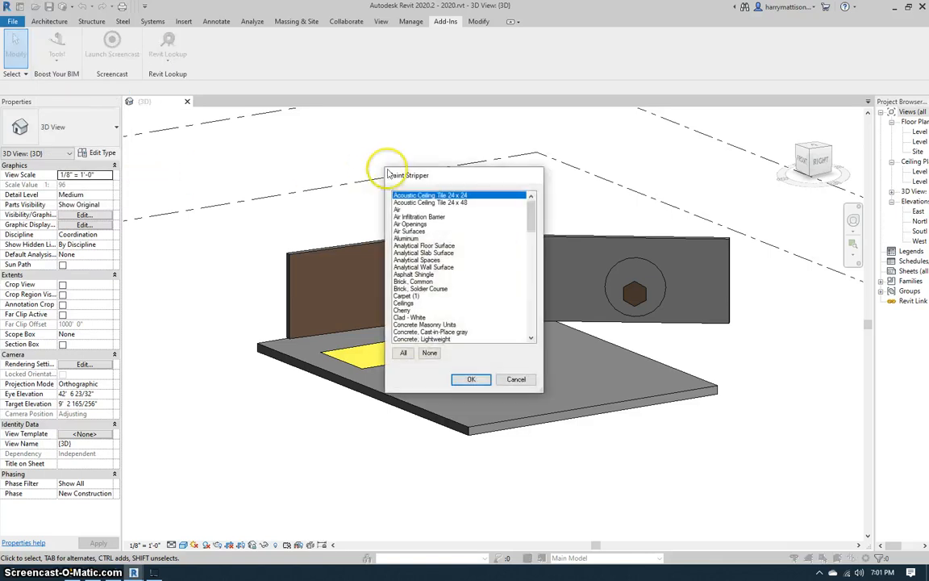
{"action": "mouse_move", "coordinate": [404, 175]}
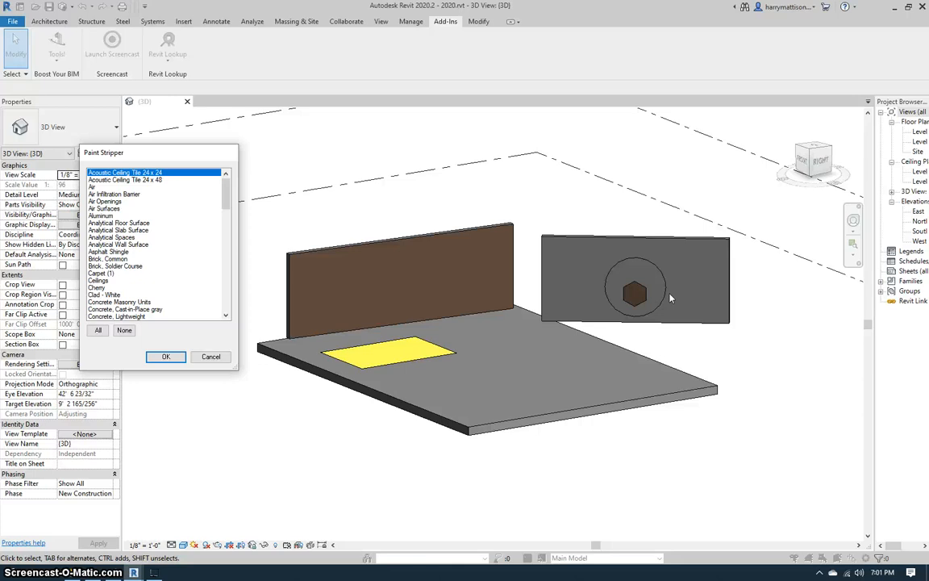
{"action": "mouse_move", "coordinate": [618, 285]}
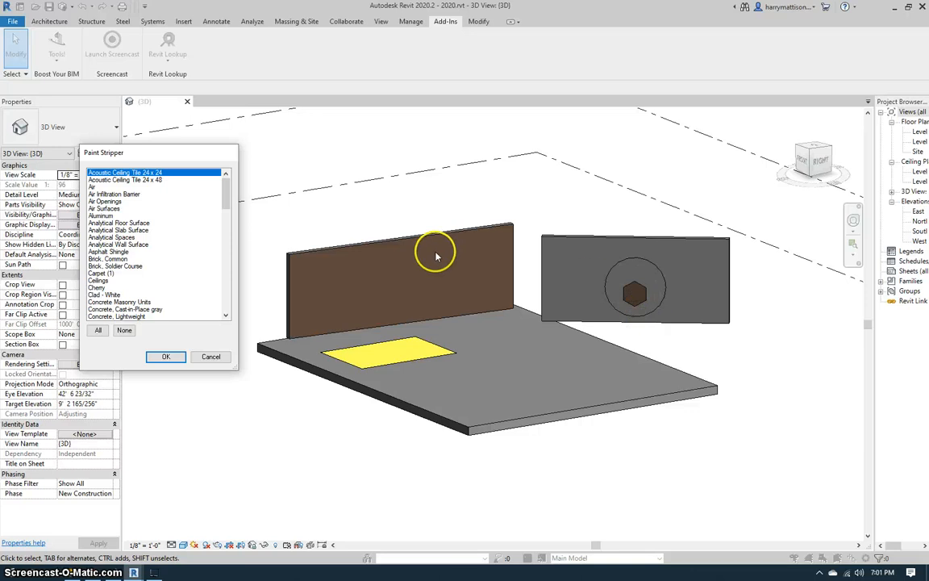
{"action": "mouse_move", "coordinate": [176, 242]}
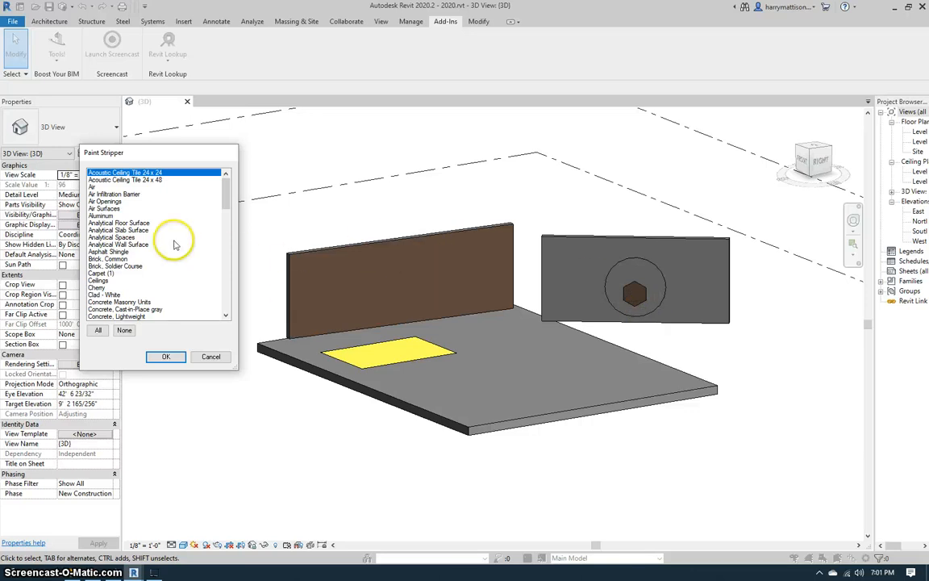
{"action": "mouse_move", "coordinate": [215, 234]}
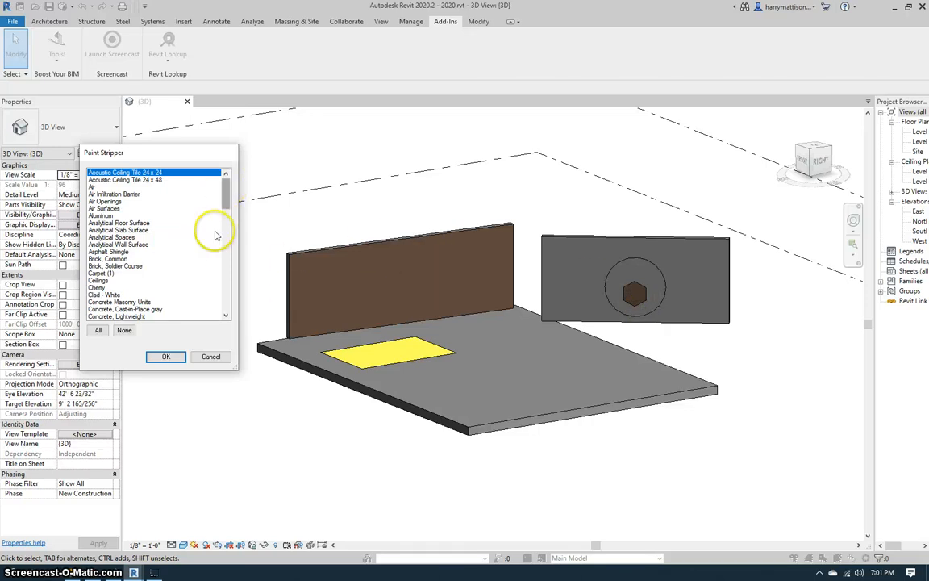
{"action": "scroll", "scroll_direction": "down", "scroll_amount": 3}
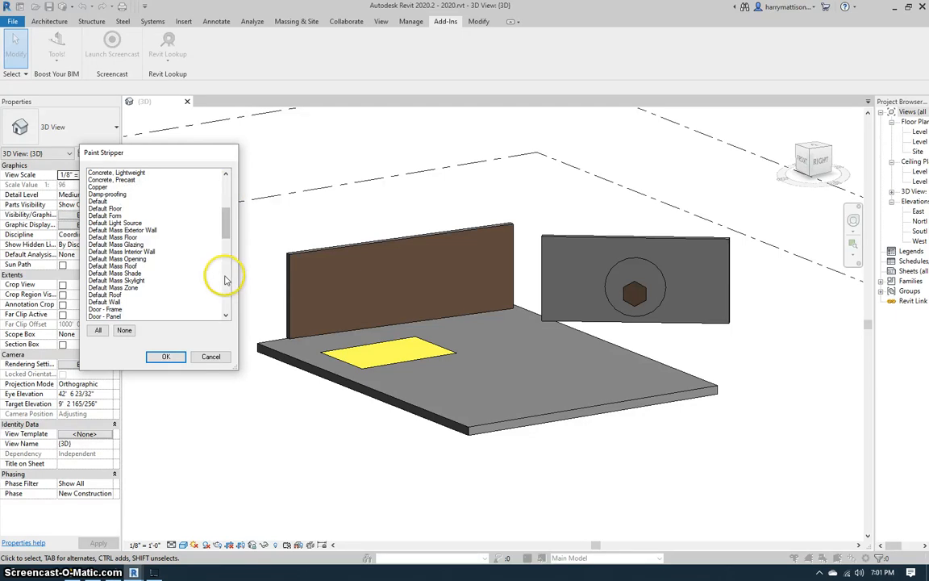
{"action": "scroll", "scroll_direction": "down", "scroll_amount": 3}
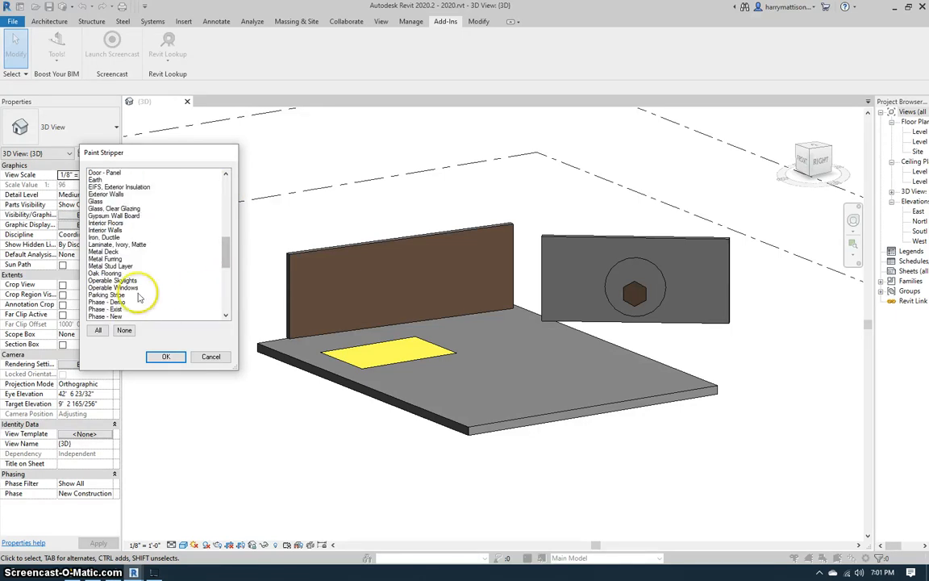
{"action": "left_click", "coordinate": [165, 356]}
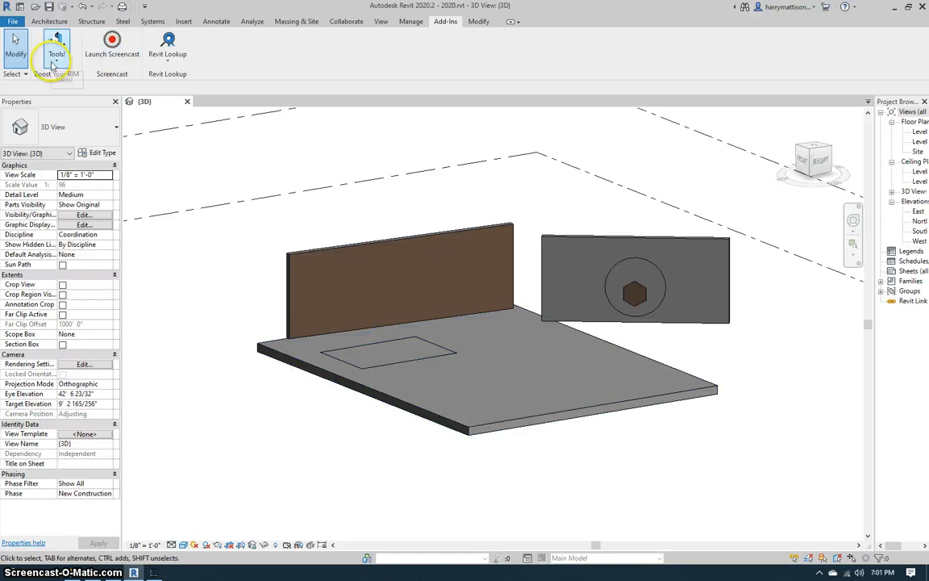
Run Paint Stripper again with Earth selected to strip the brown wall paint.
{"action": "left_click", "coordinate": [57, 53]}
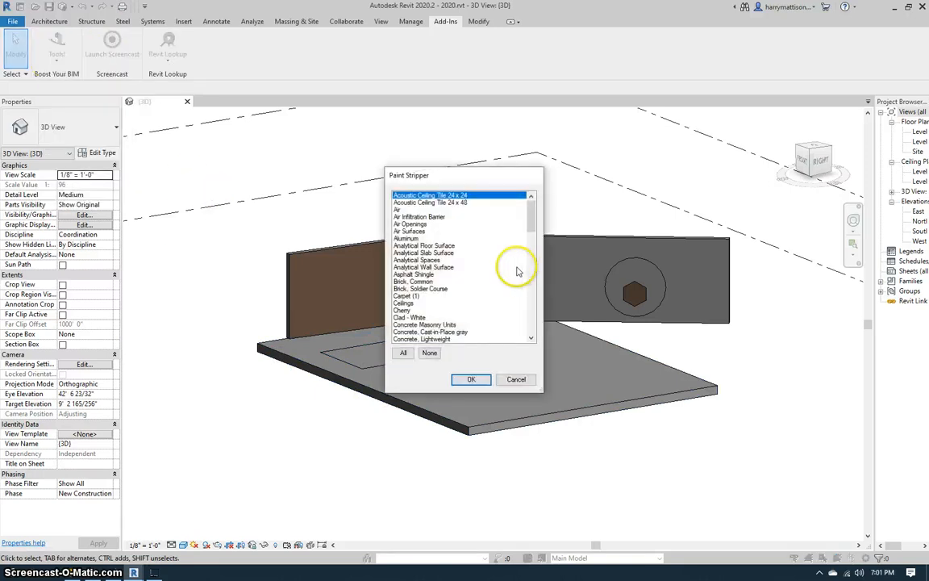
{"action": "scroll", "scroll_direction": "down", "scroll_amount": 3}
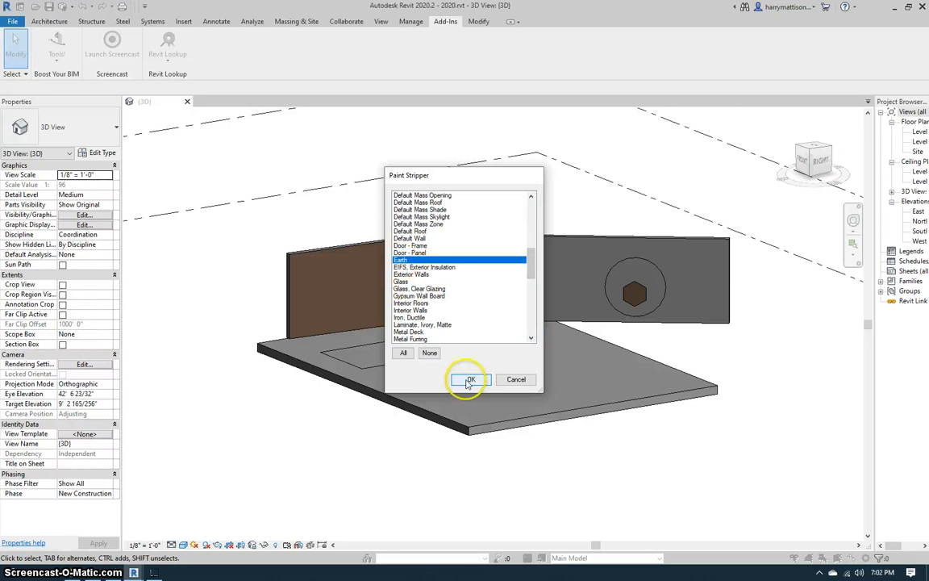
{"action": "left_click", "coordinate": [470, 379]}
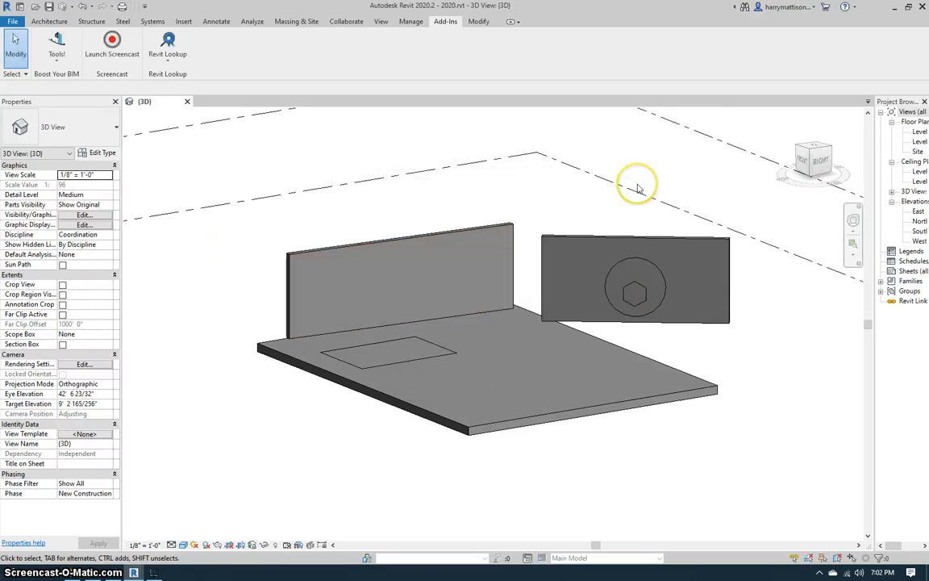
{"action": "mouse_move", "coordinate": [285, 22]}
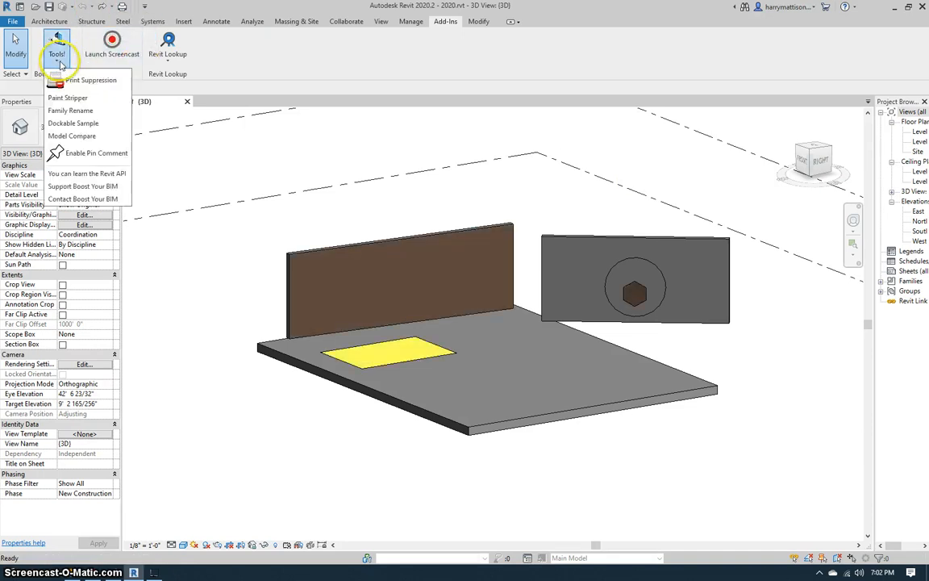
Run Paint Stripper with All materials selected to remove every painted finish at once.
{"action": "left_click", "coordinate": [73, 97]}
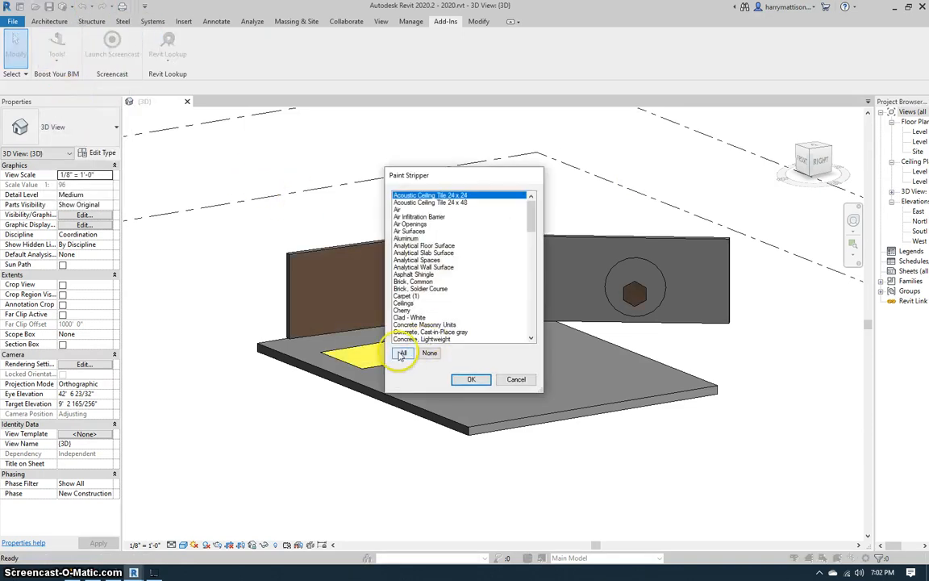
{"action": "left_click", "coordinate": [402, 352]}
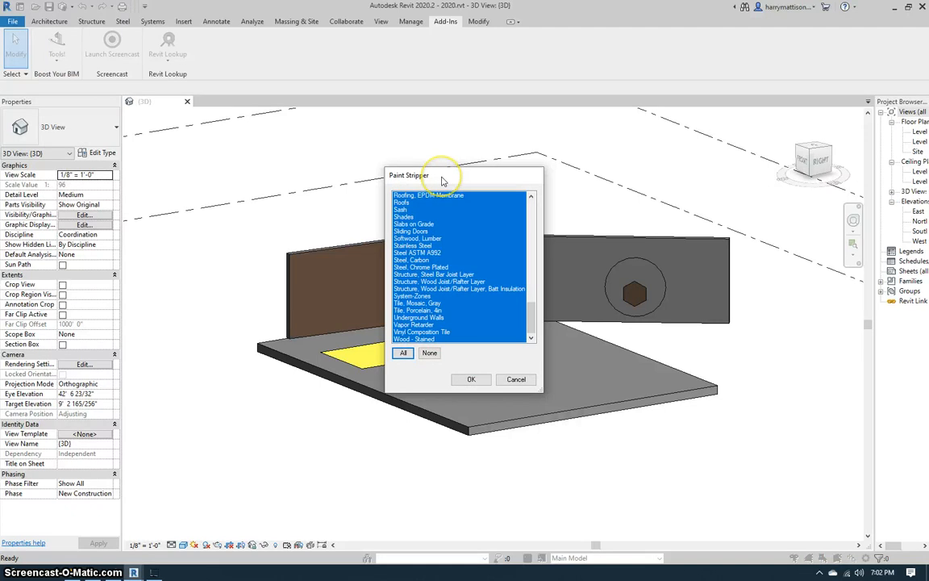
{"action": "left_click", "coordinate": [471, 379]}
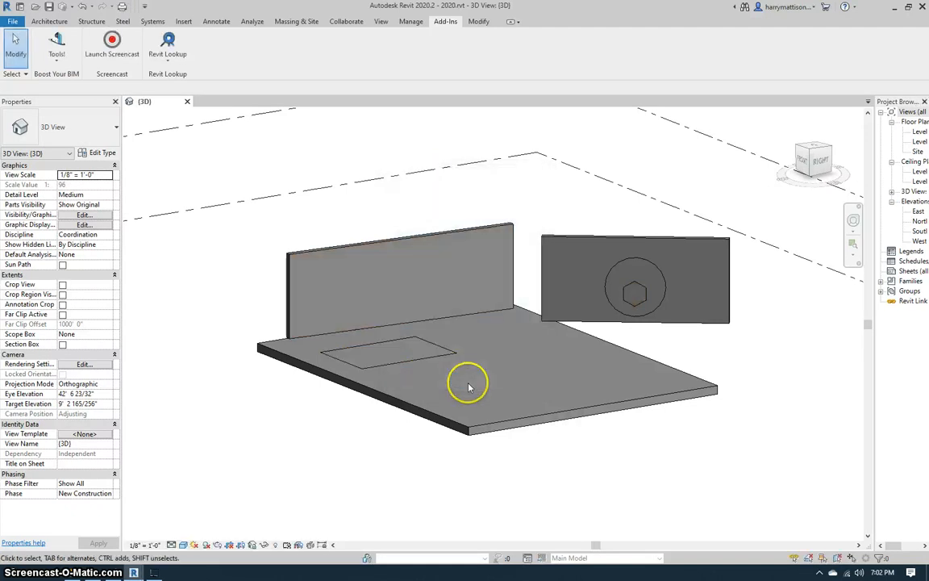